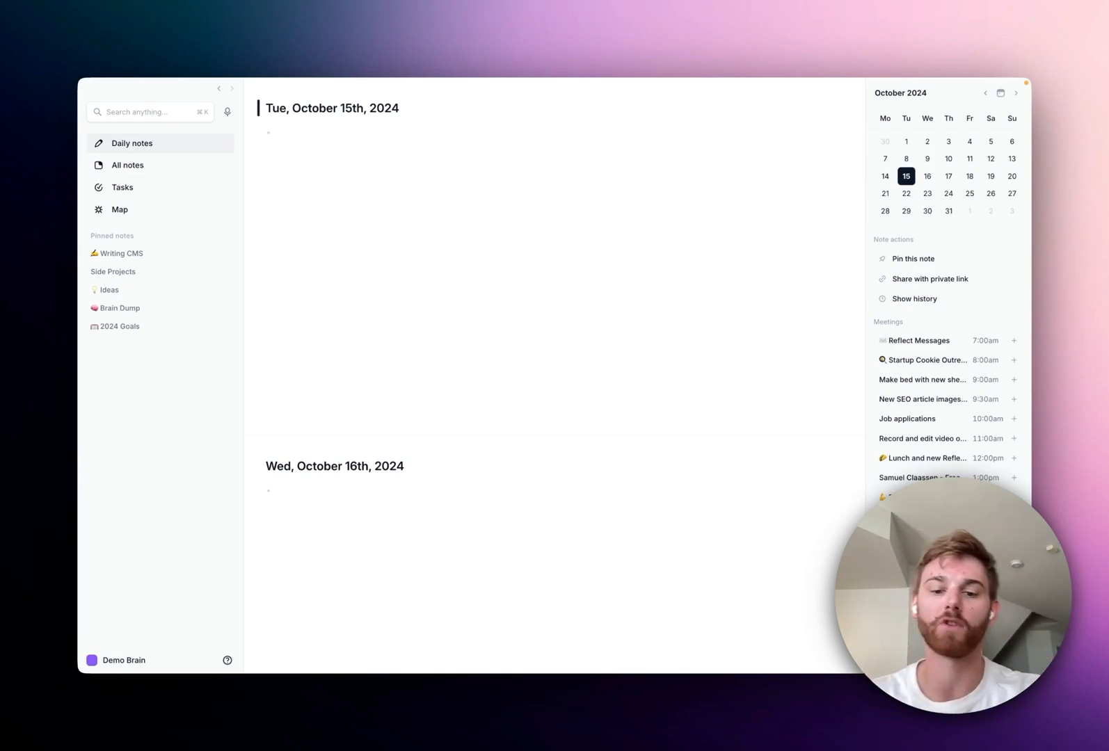
pyautogui.write('[[')
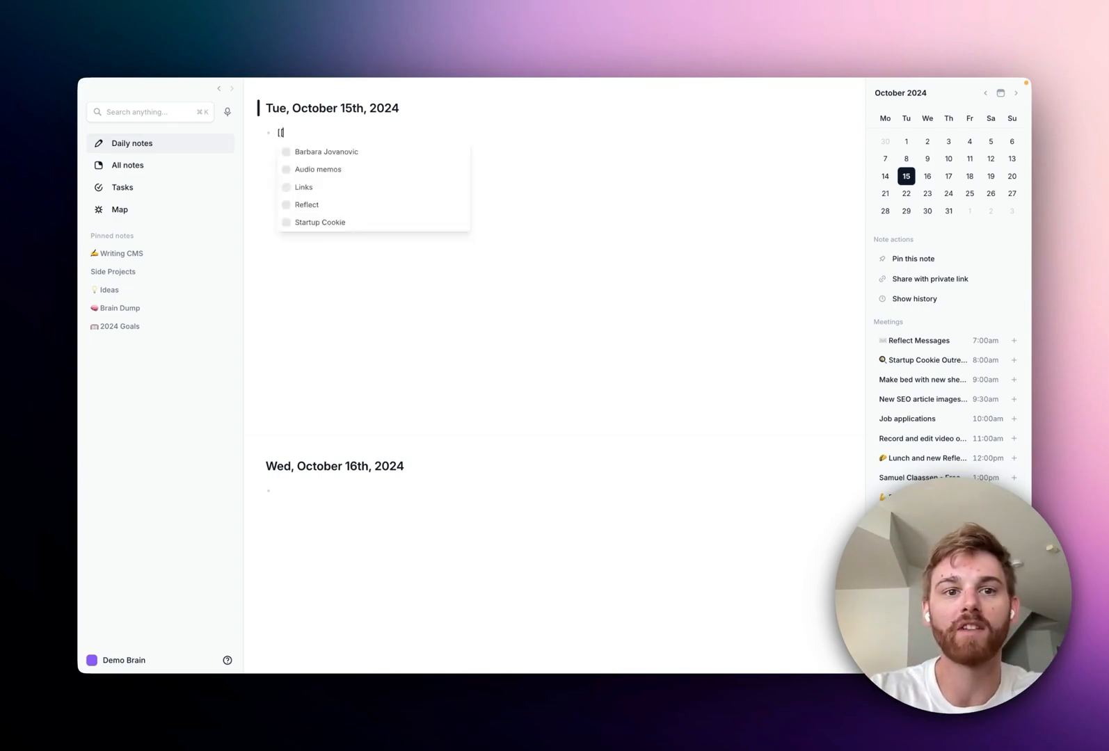
pyautogui.click(326, 152)
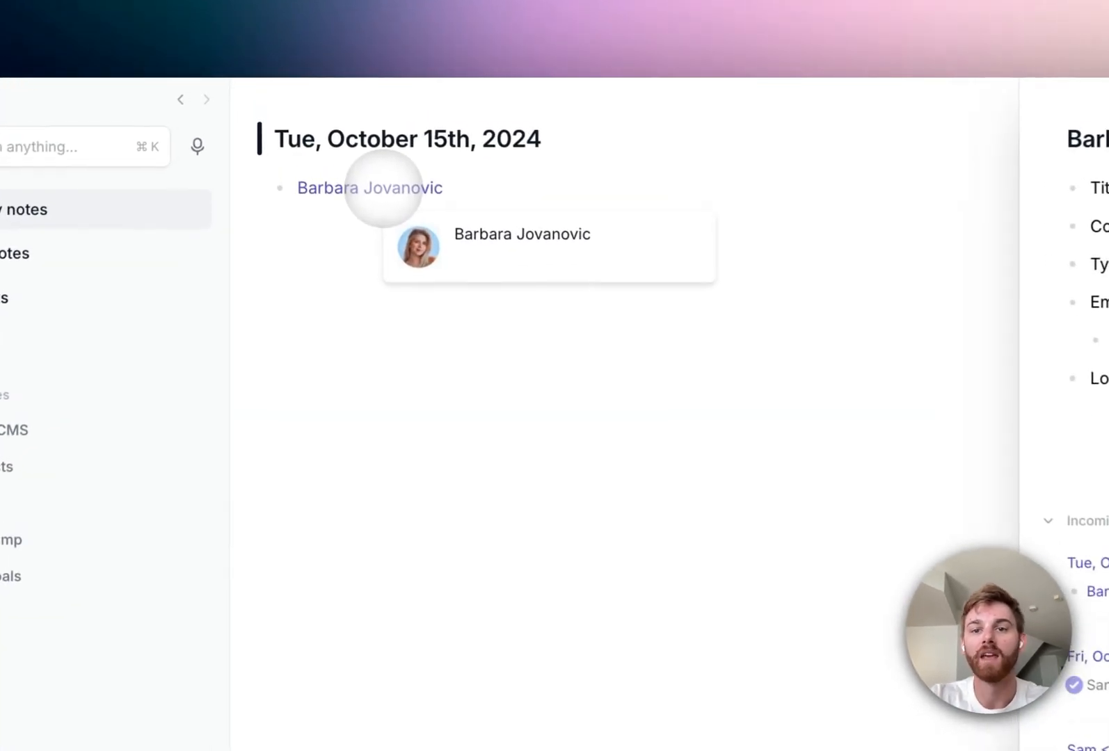
pyautogui.click(370, 188)
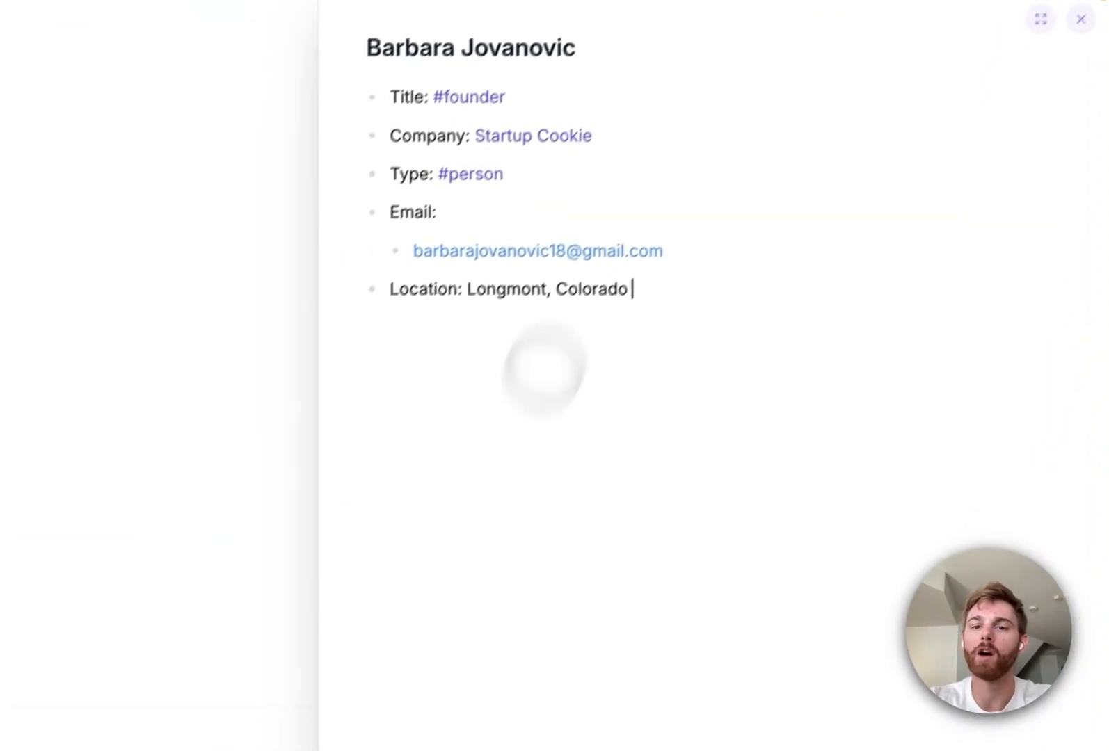
pyautogui.click(1079, 20)
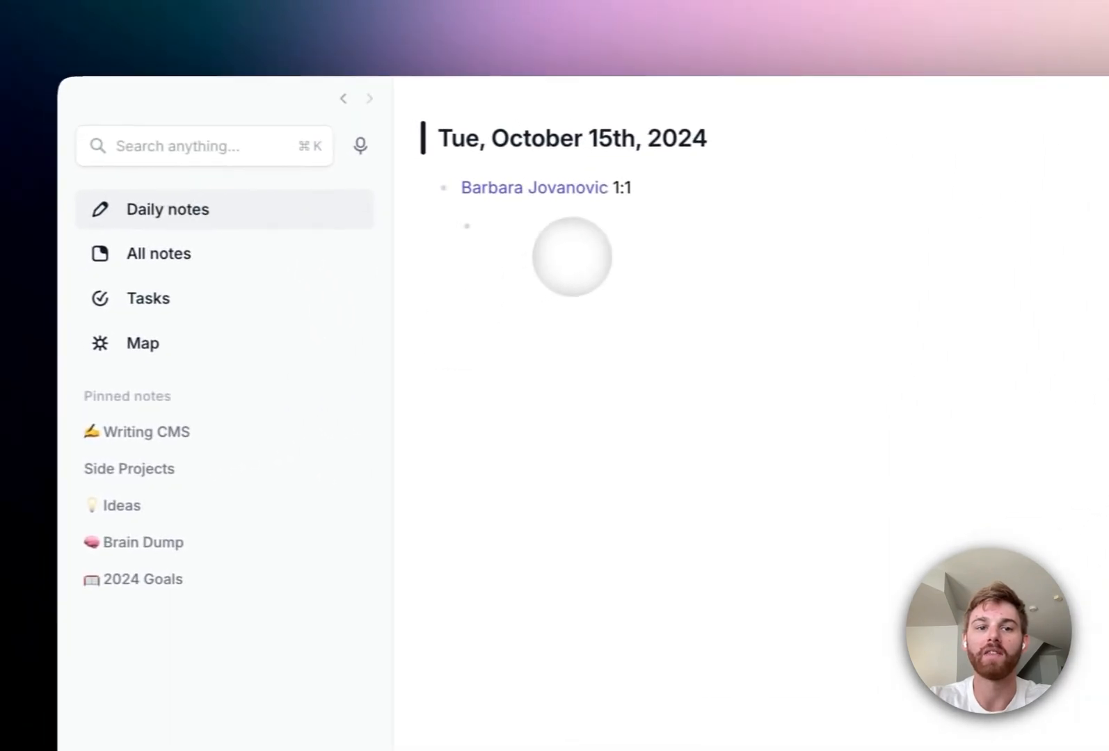
pyautogui.write('meeting notes')
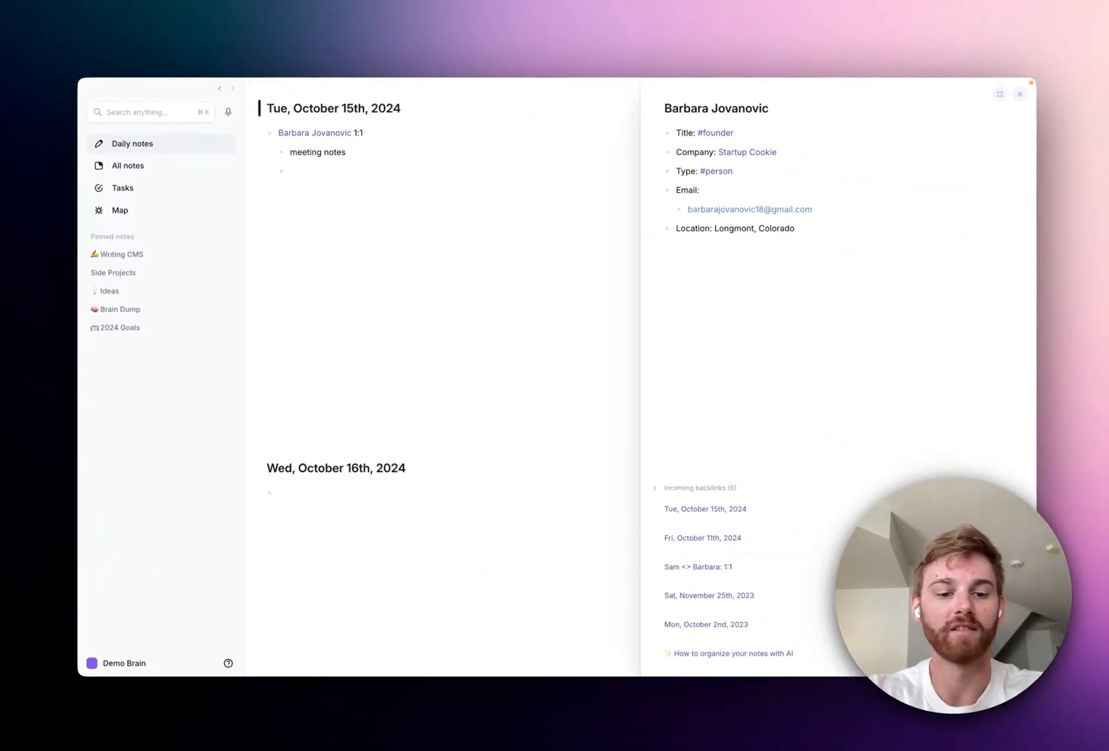
pyautogui.write('2024 goals')
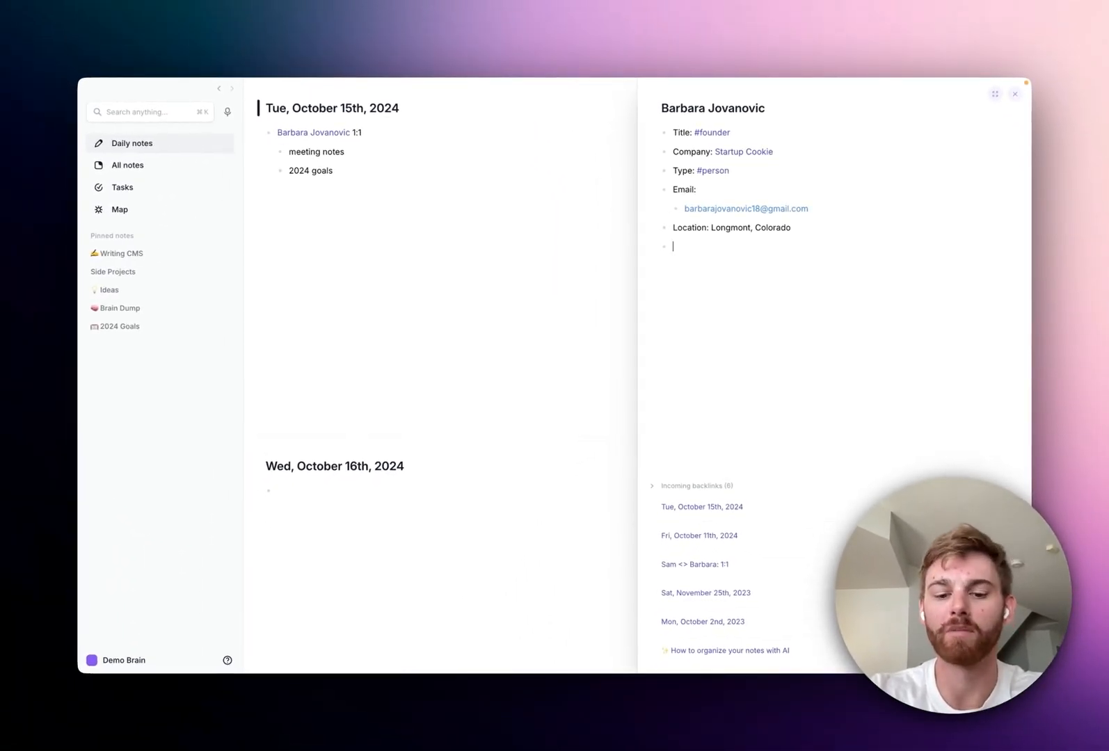
pyautogui.write('Birthday')
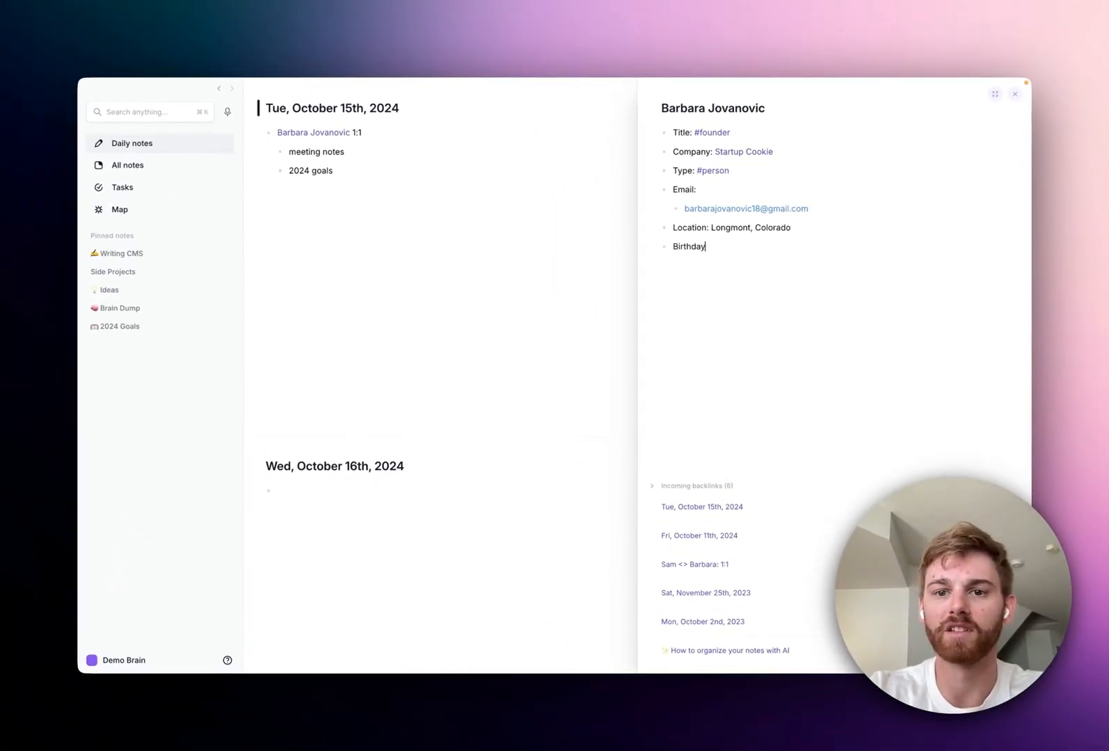
pyautogui.write(': next week')
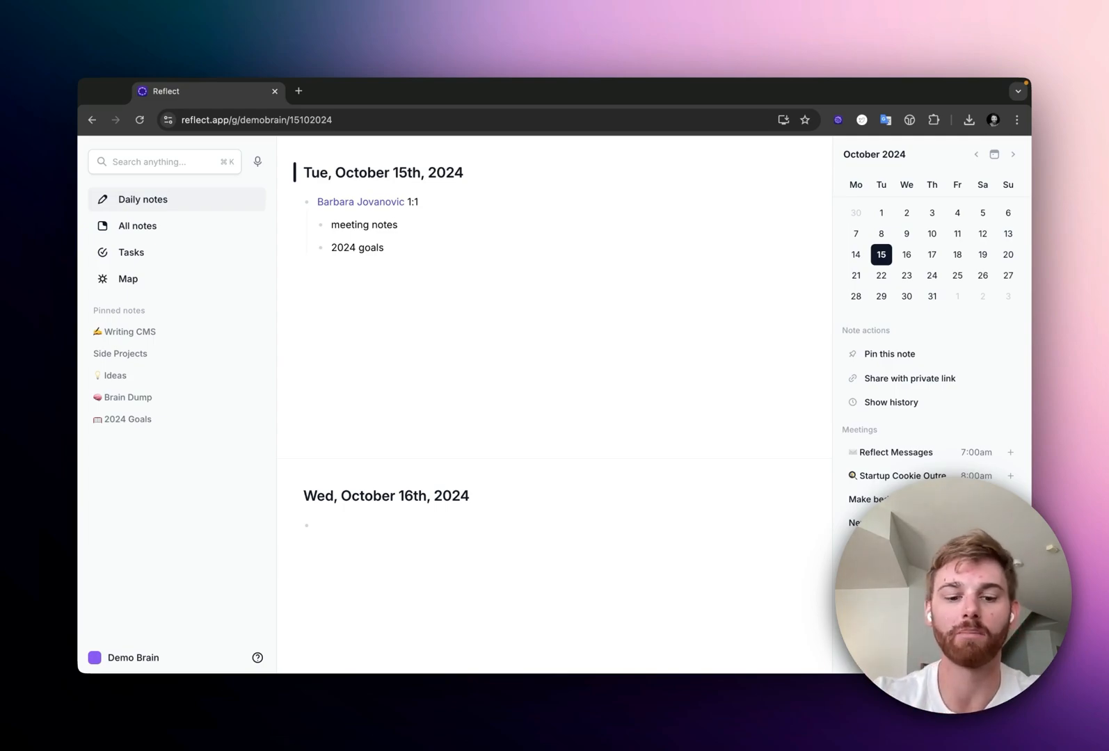
# Bring up the macOS overview of all desktops and open windows
pyautogui.press('Cmd+=')
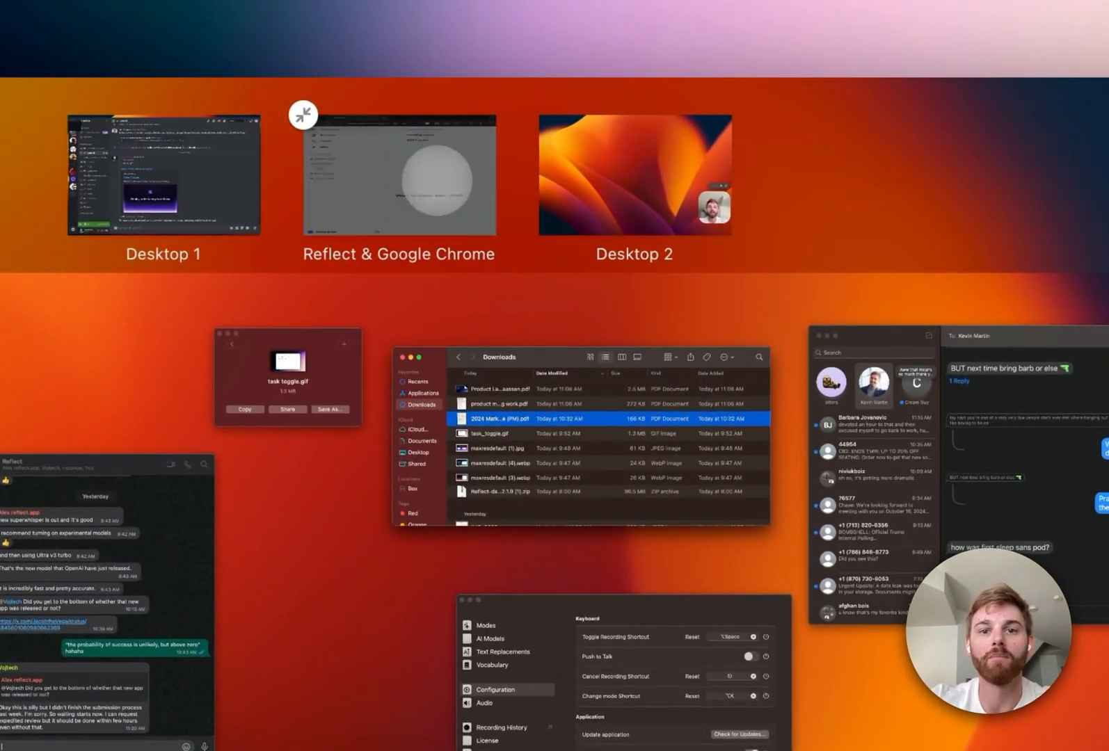
# Move to the 'Reflect & Google Chrome' side-by-side space
pyautogui.click(398, 173)
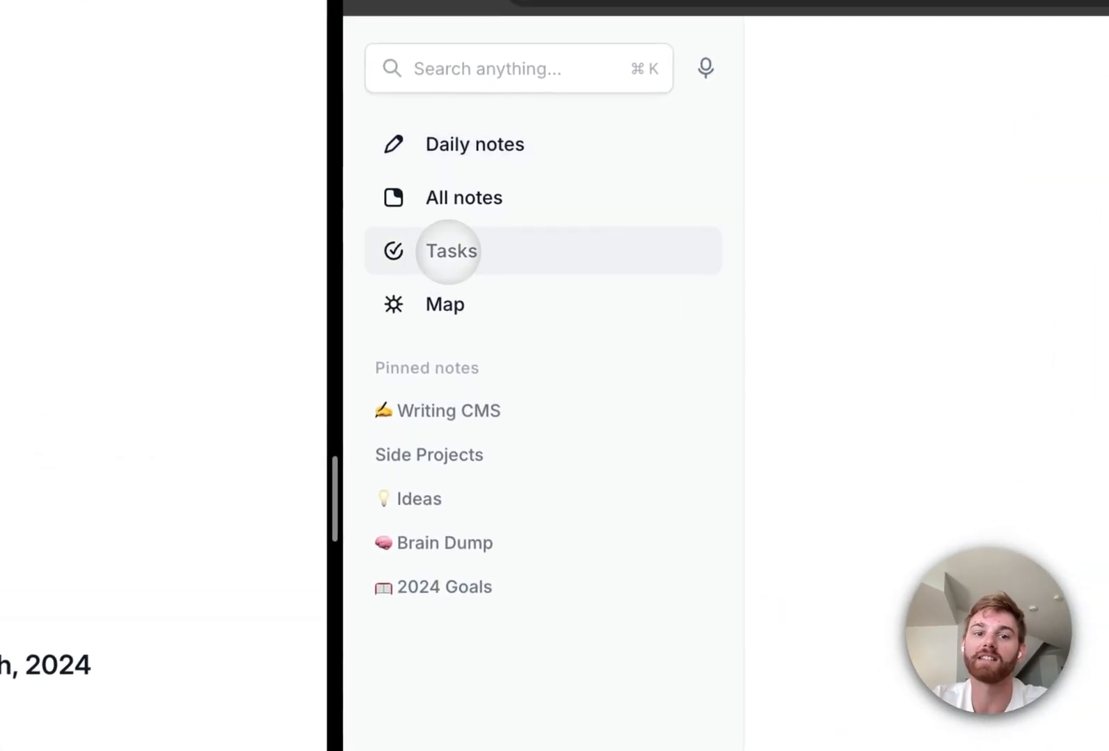
# Show the Tasks list in the Reflect browser window beside the daily note
pyautogui.click(448, 251)
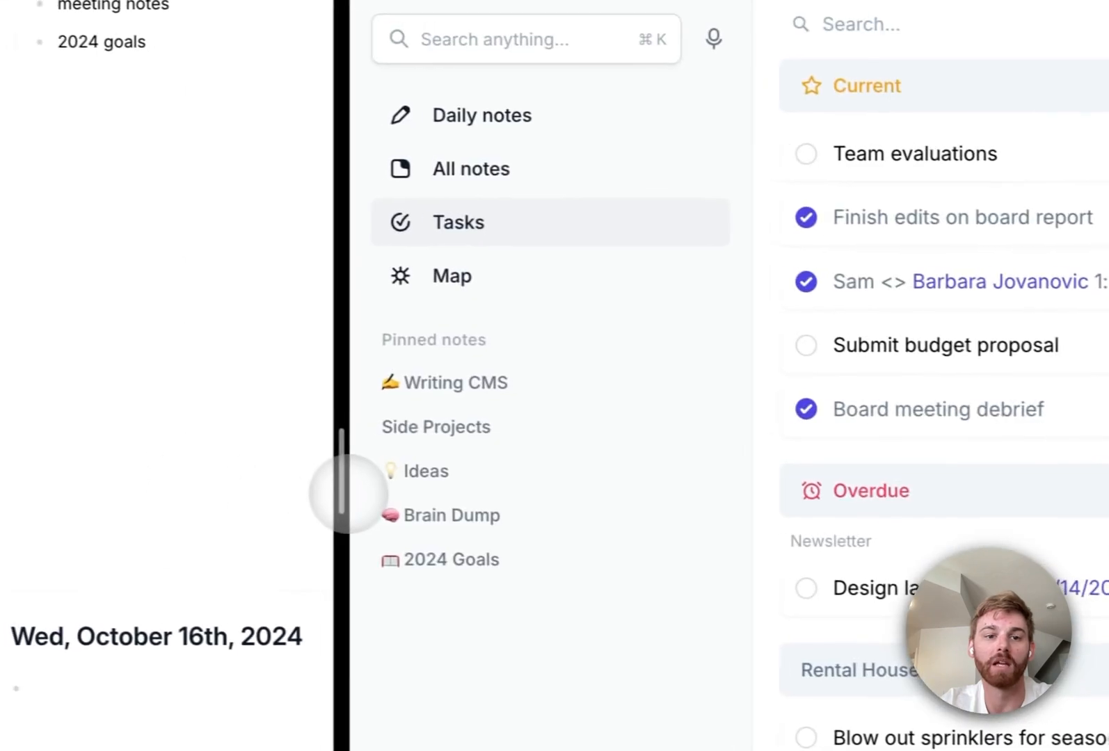
pyautogui.moveTo(465, 287)
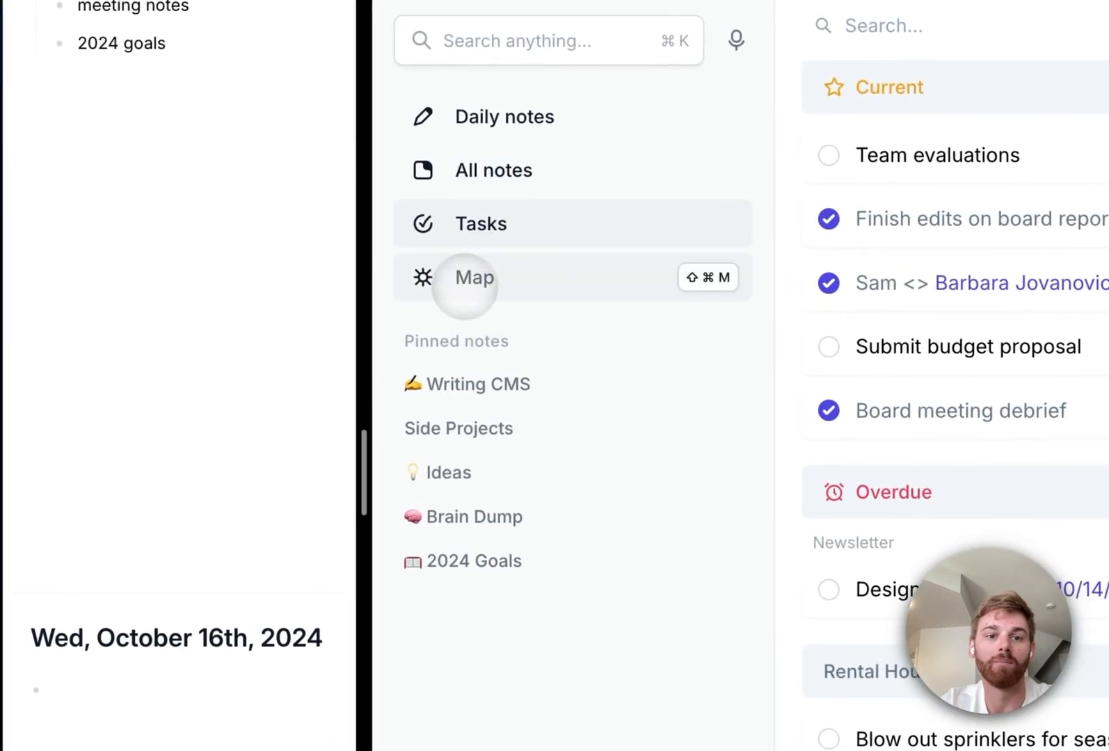
# Show the Map graph of connected notes and widen the daily note window
pyautogui.click(473, 278)
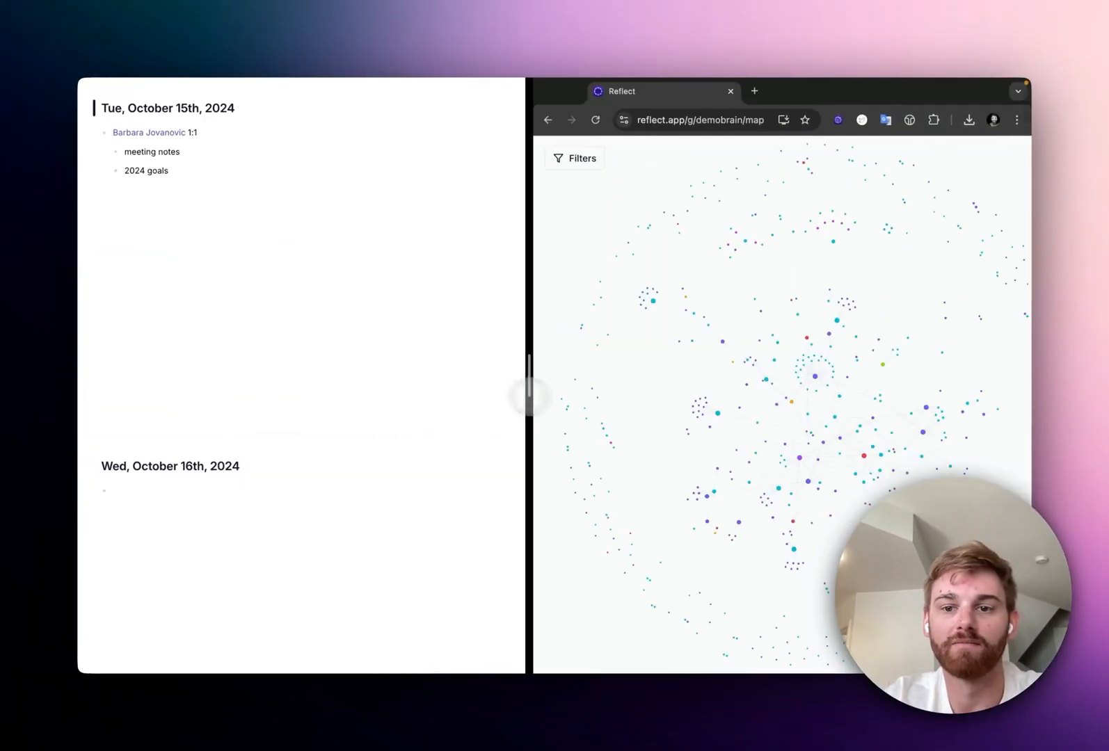
pyautogui.moveTo(528, 397); pyautogui.dragTo(569, 404)
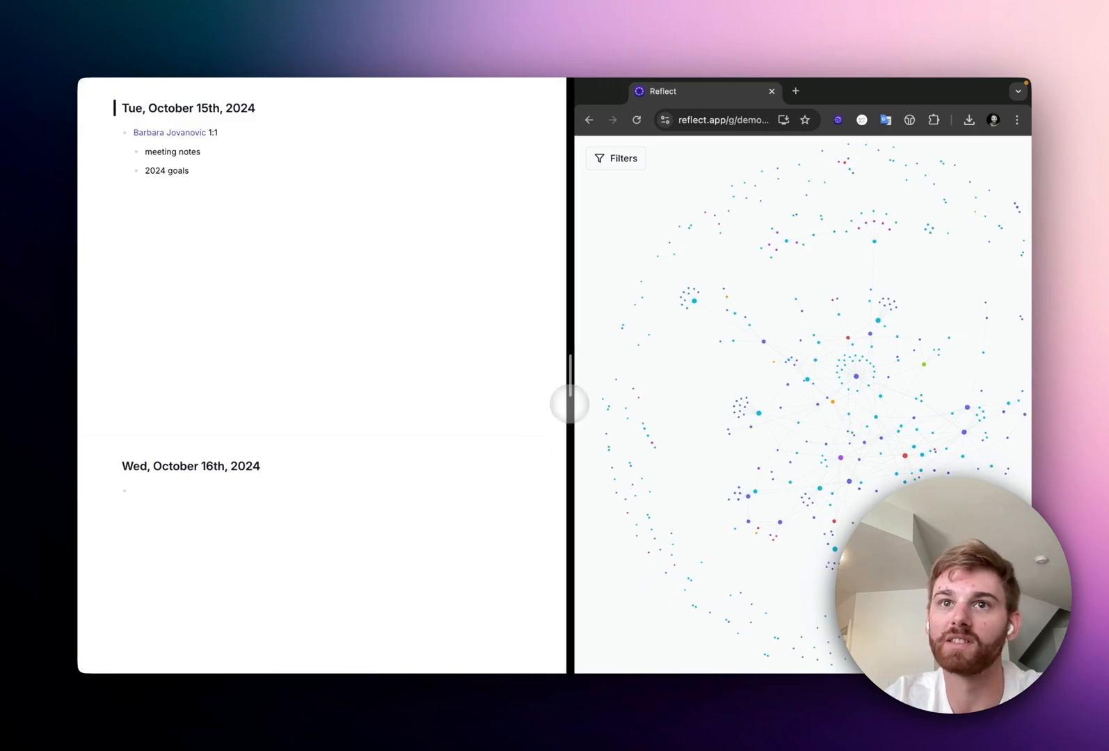